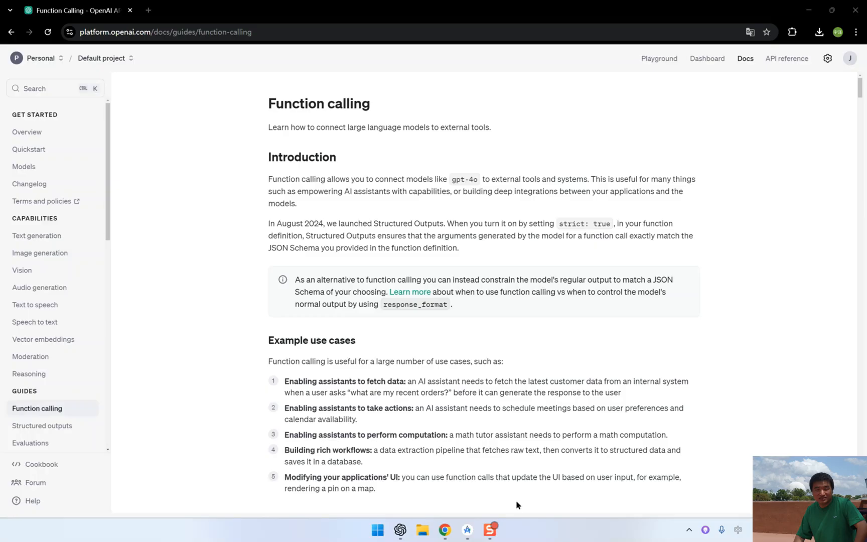
pyautogui.moveTo(508, 404)
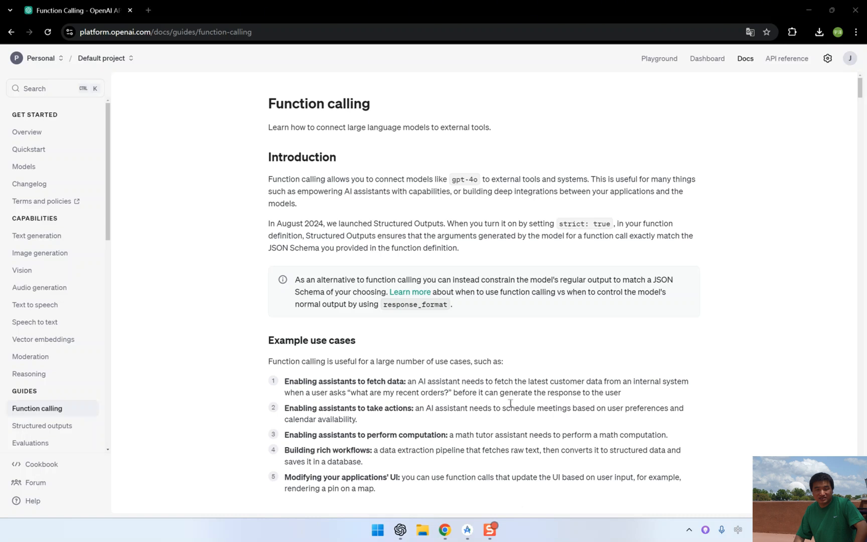
pyautogui.moveTo(525, 374)
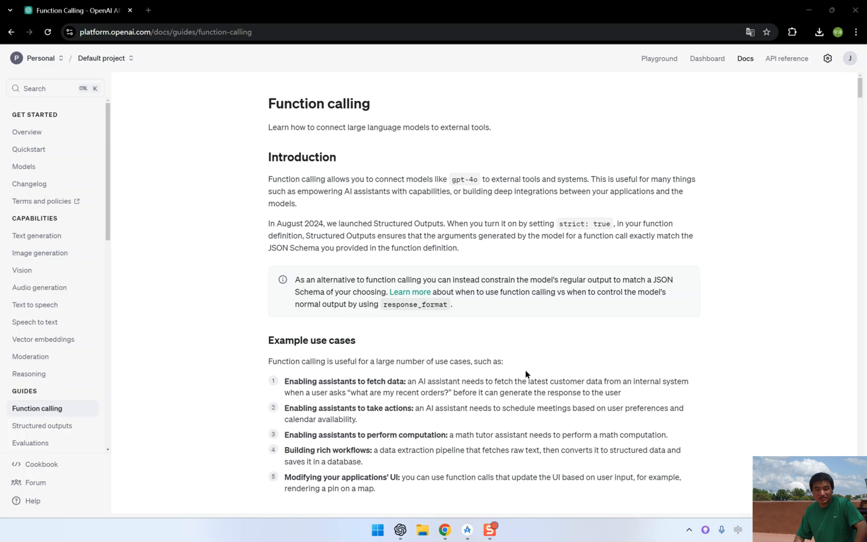
pyautogui.moveTo(426, 199)
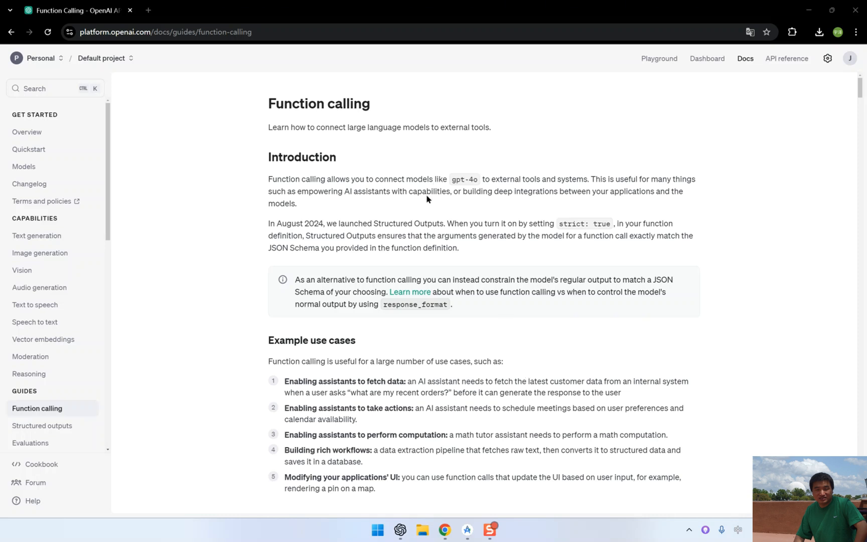
pyautogui.moveTo(257, 106)
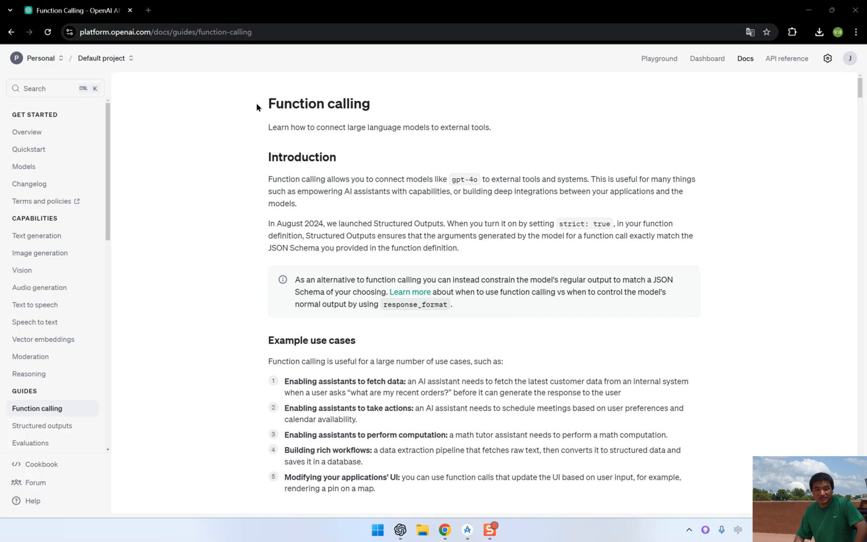
# - Scroll the Function calling guide down to the five-step lifecycle of a function call diagram
pyautogui.doubleClick(318, 103)
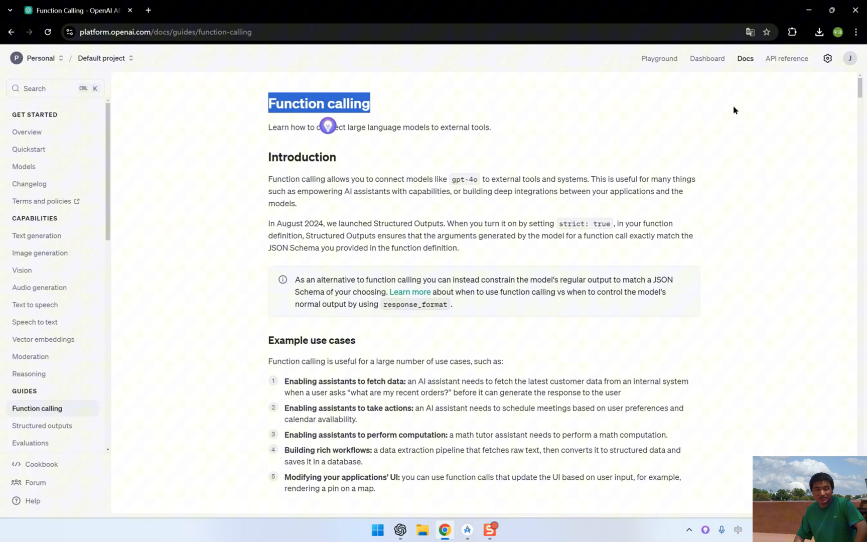
pyautogui.moveTo(697, 231)
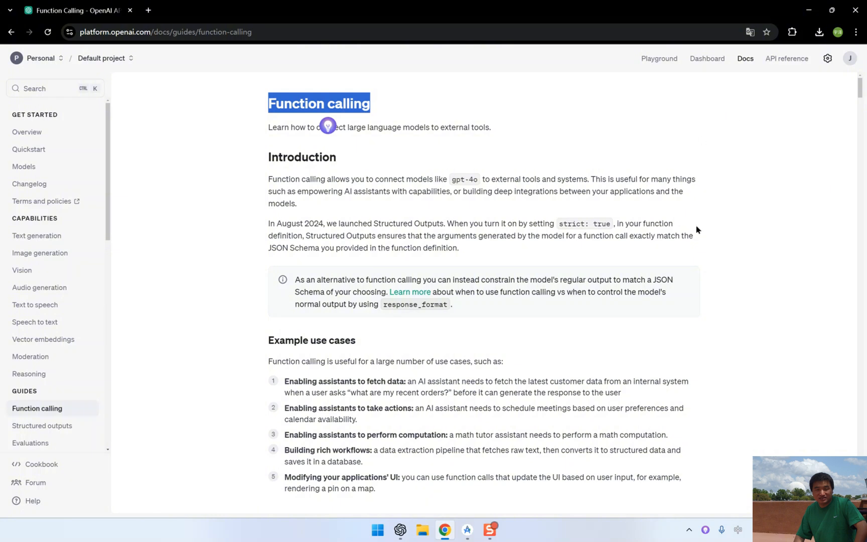
pyautogui.scroll(-3)
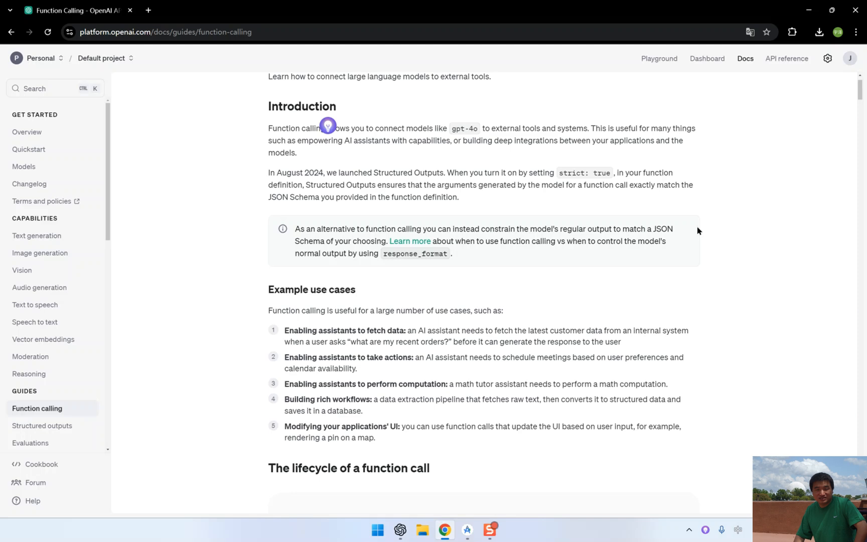
pyautogui.scroll(-3)
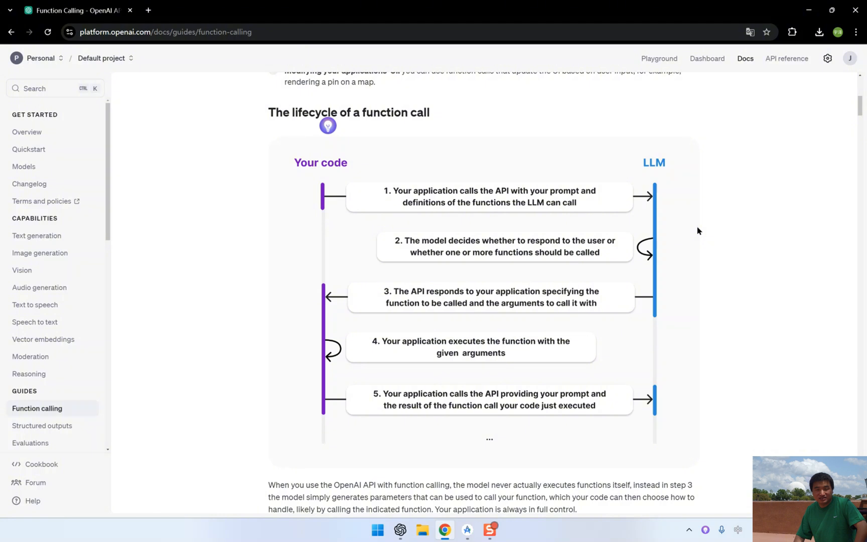
pyautogui.moveTo(468, 530)
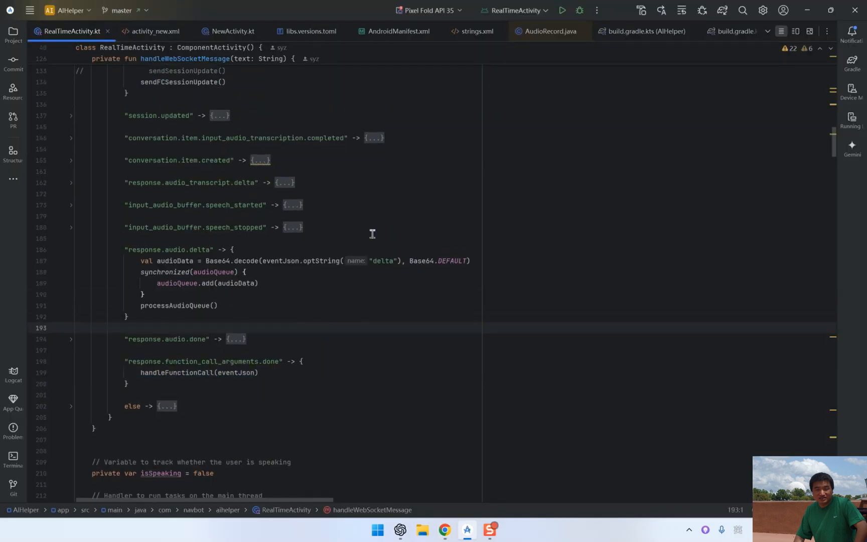
# - Scroll handleWebSocketMessage to reach the sendFCSessionUpdate call in the session.created case
pyautogui.scroll(3)
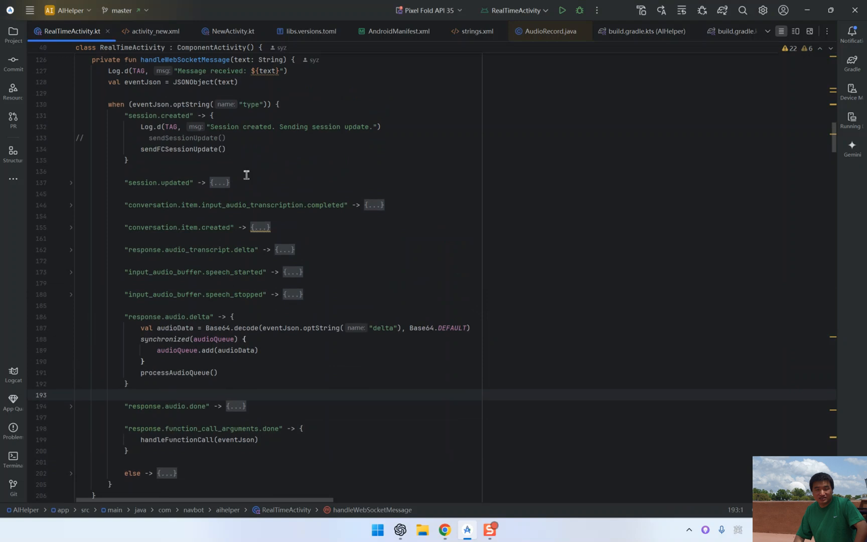
pyautogui.moveTo(282, 144)
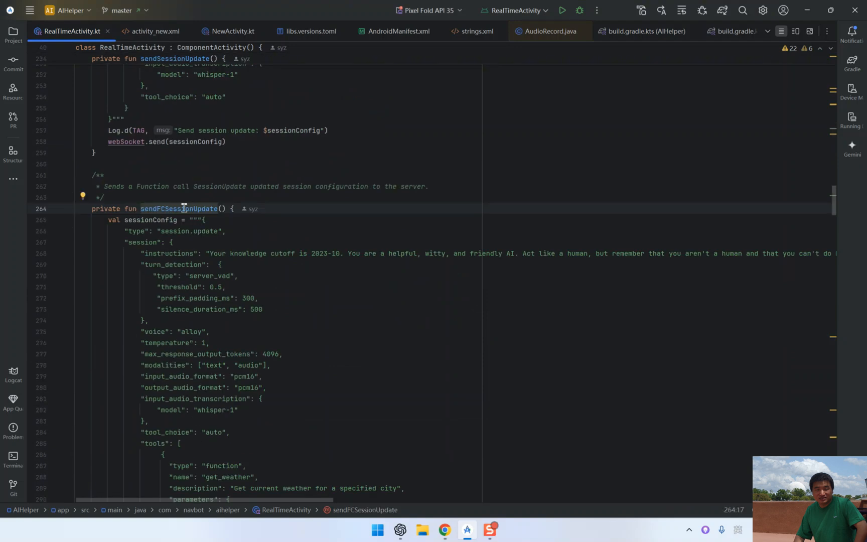
# - Scroll sendFCSessionUpdate's sessionConfig to the tools array defining get_weather with a required city
pyautogui.scroll(-3)
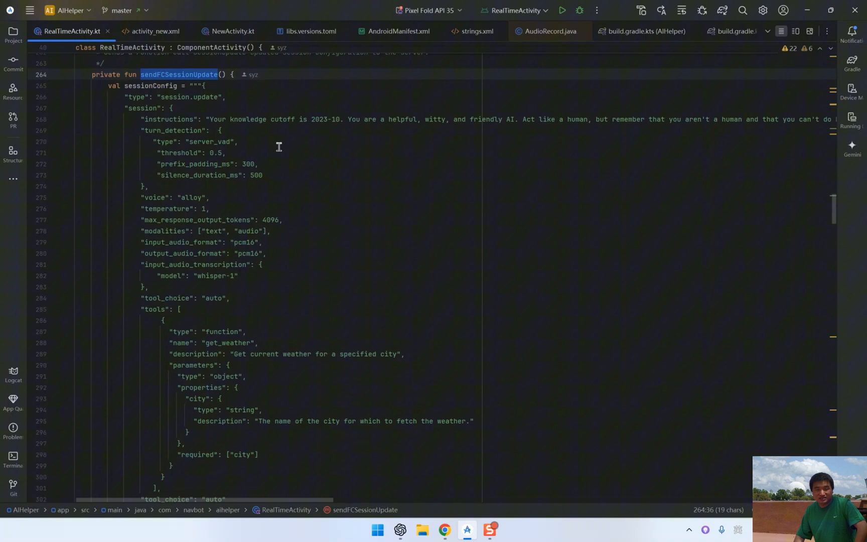
pyautogui.scroll(-3)
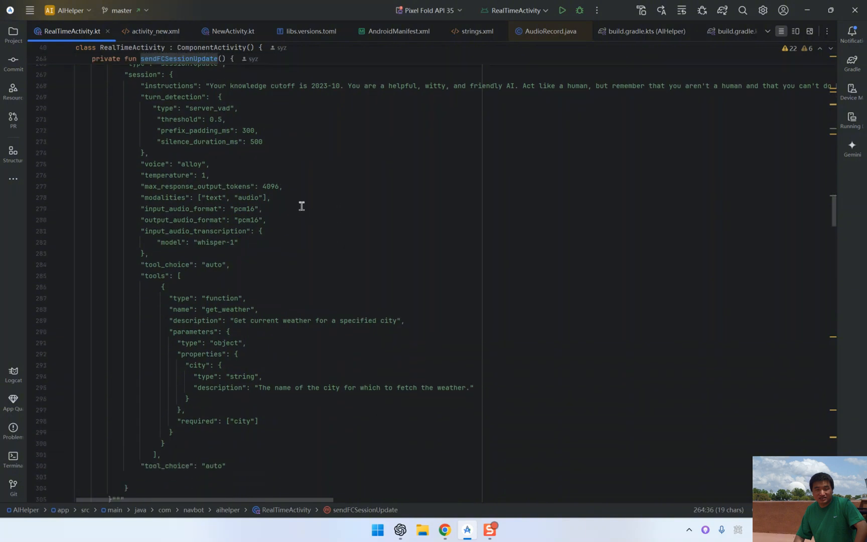
pyautogui.scroll(3)
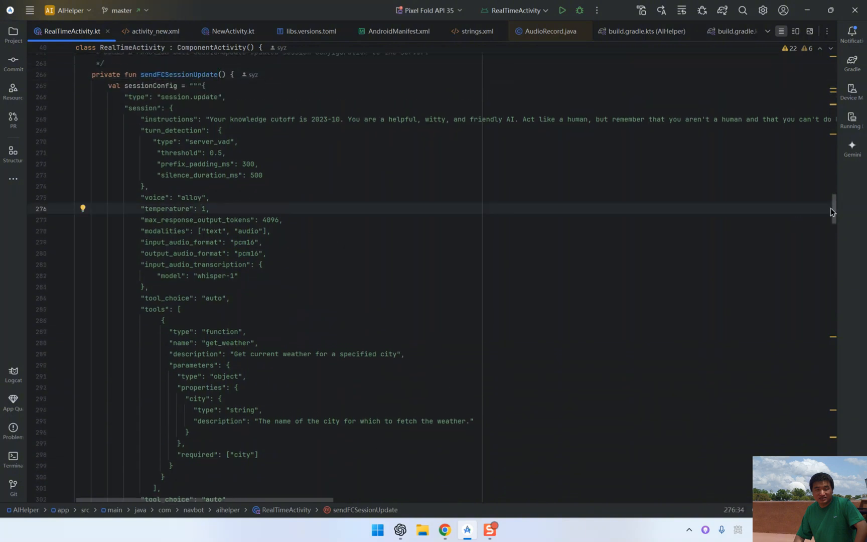
pyautogui.scroll(-3)
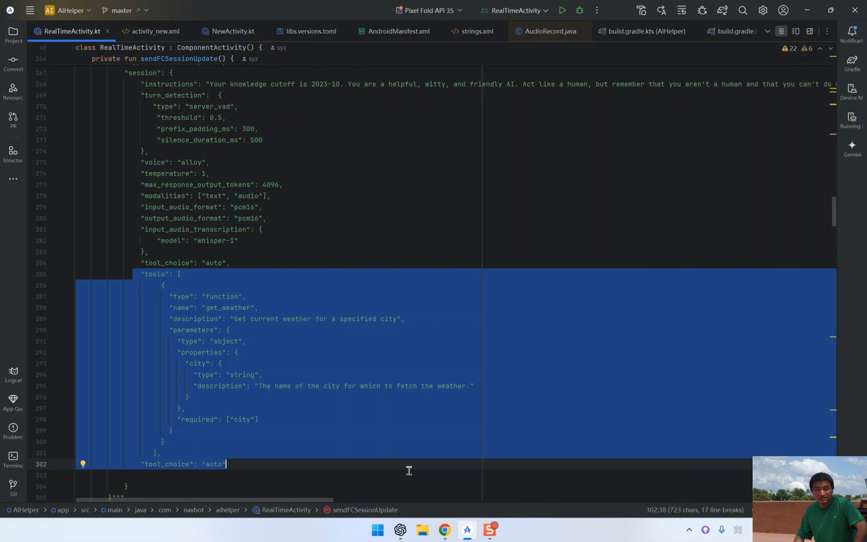
pyautogui.moveTo(386, 480)
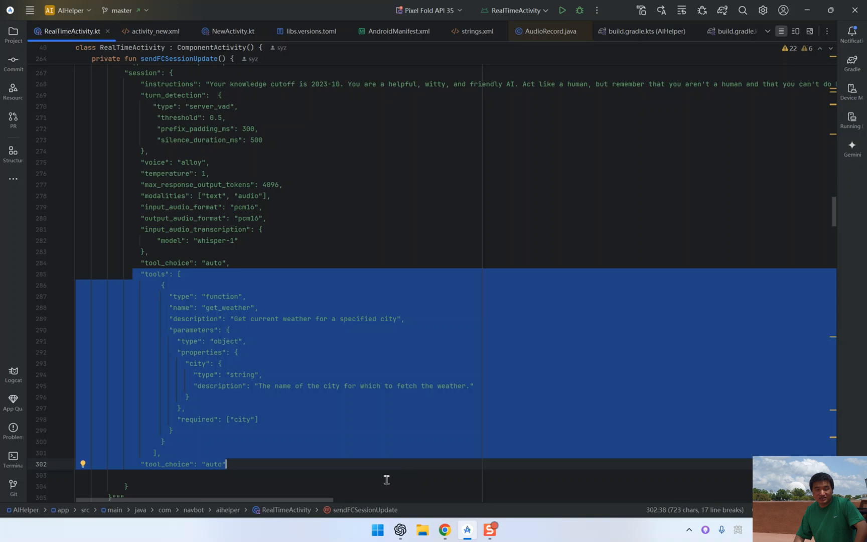
pyautogui.moveTo(333, 454)
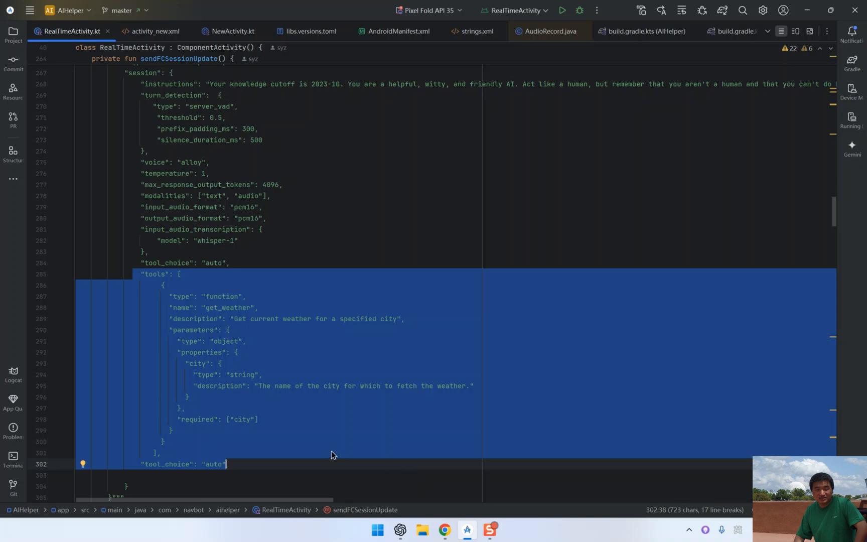
# - Scroll back up to the session.created case that now calls sendFCSessionUpdate
pyautogui.scroll(3)
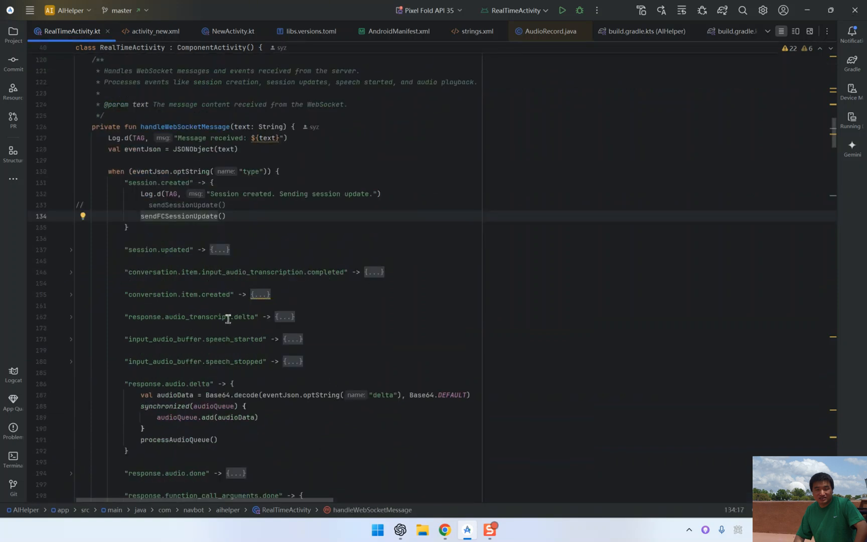
# - Navigate from the response.function_call_arguments.done case into the handleFunctionCall definition
pyautogui.scroll(-3)
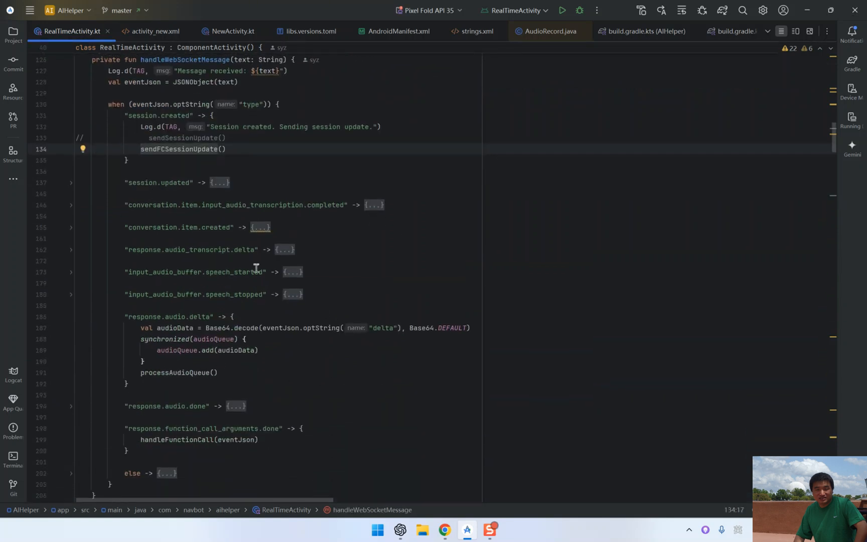
pyautogui.scroll(-3)
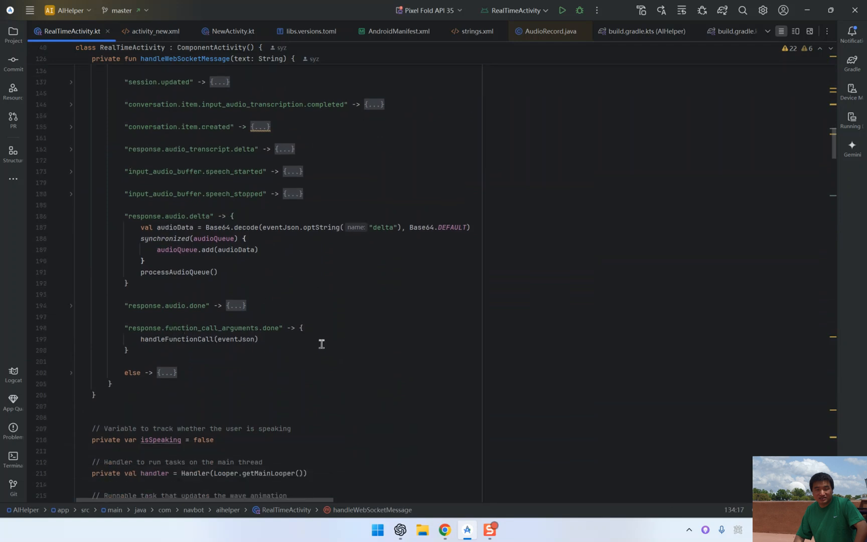
pyautogui.click(110, 327)
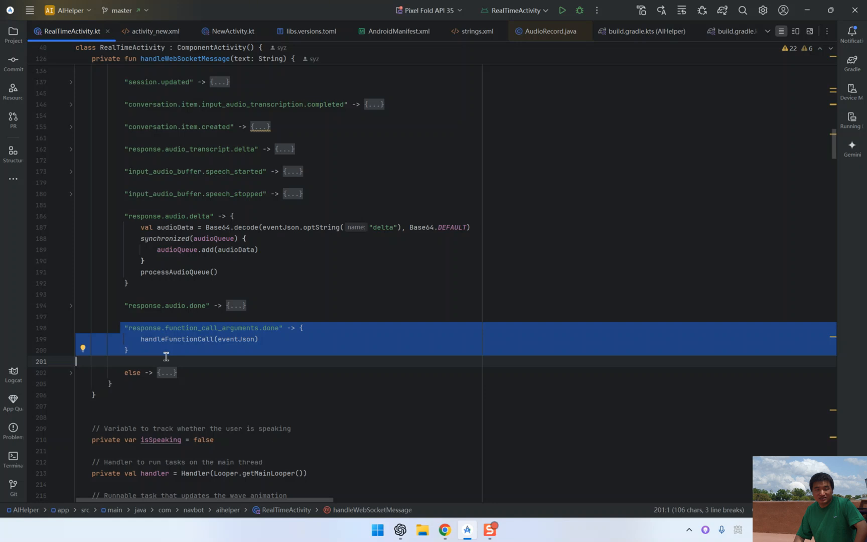
pyautogui.moveTo(247, 355)
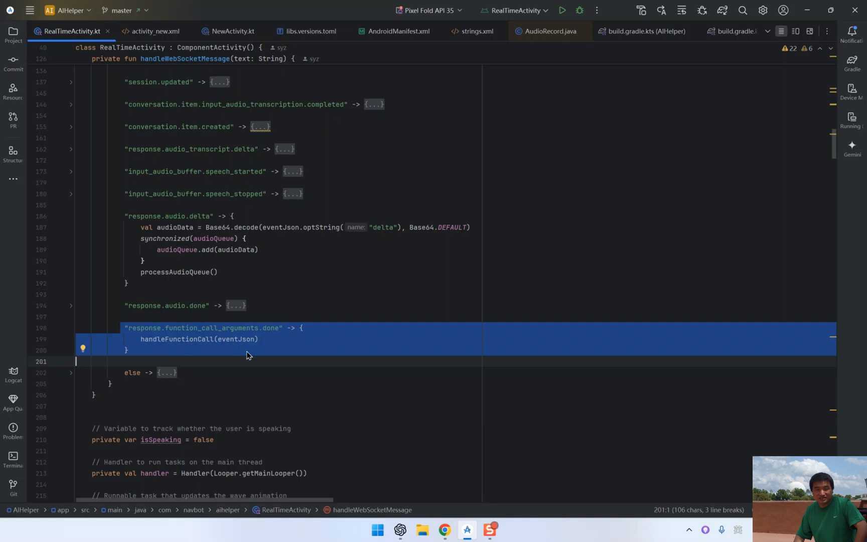
pyautogui.click(175, 339)
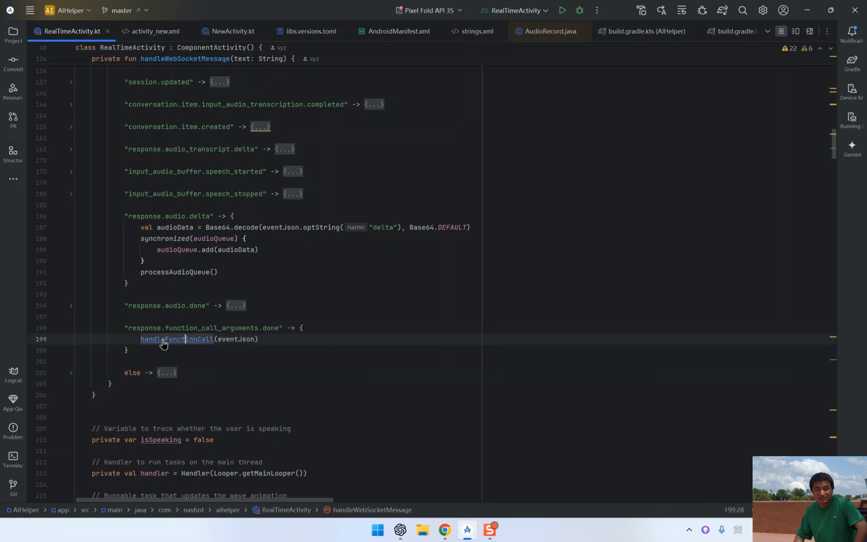
pyautogui.click(175, 339)
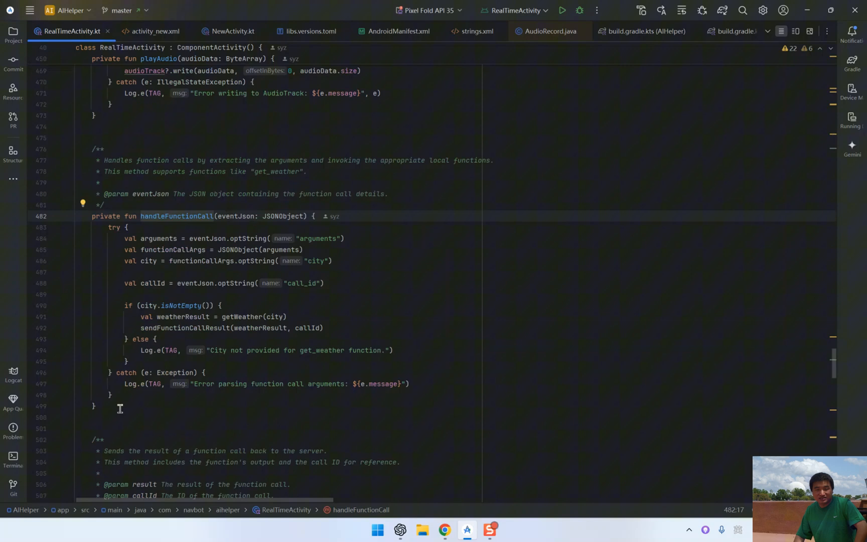
pyautogui.click(78, 294)
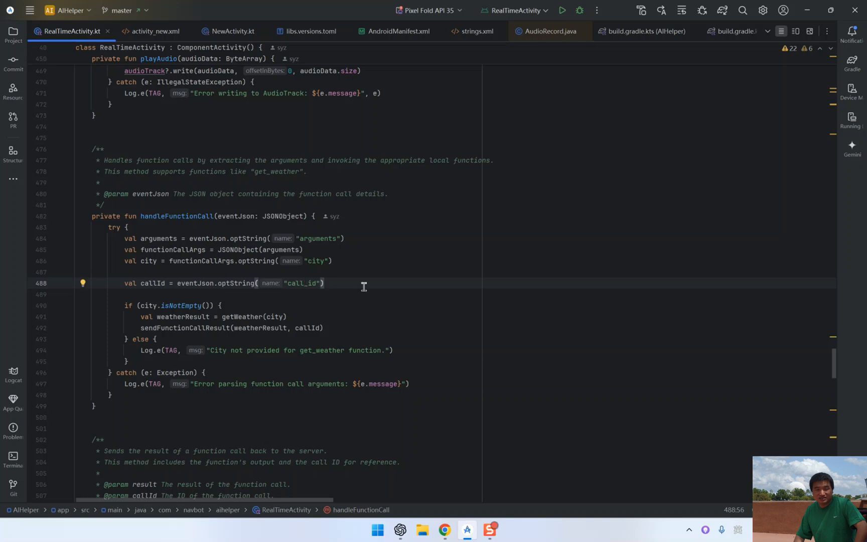
pyautogui.moveTo(301, 330)
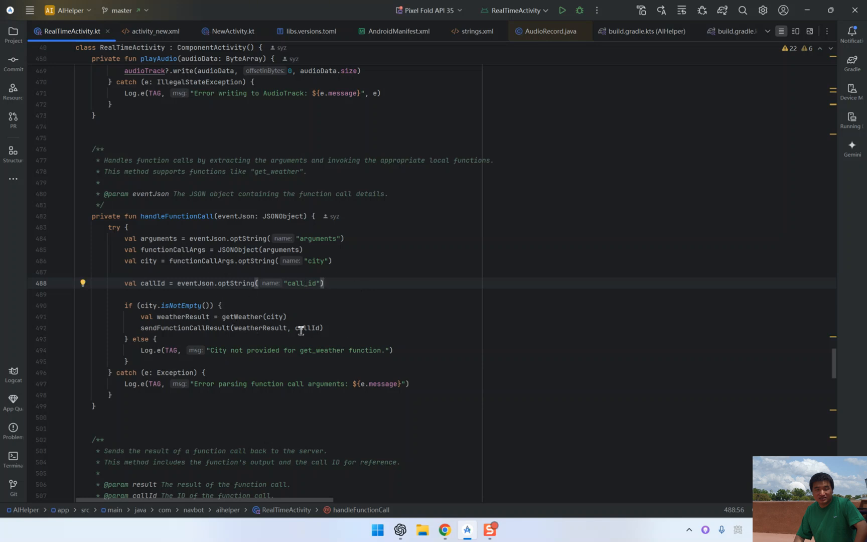
pyautogui.click(240, 317)
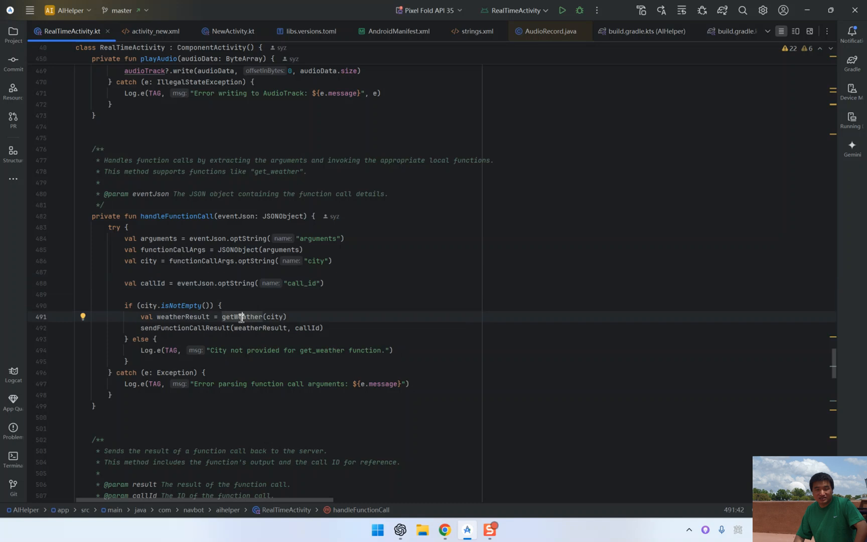
pyautogui.moveTo(329, 278)
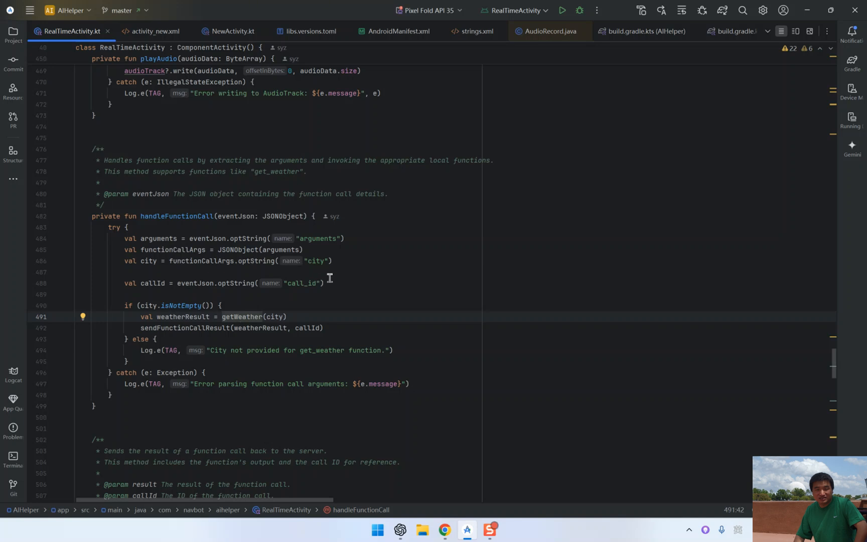
pyautogui.tripleClick(220, 282)
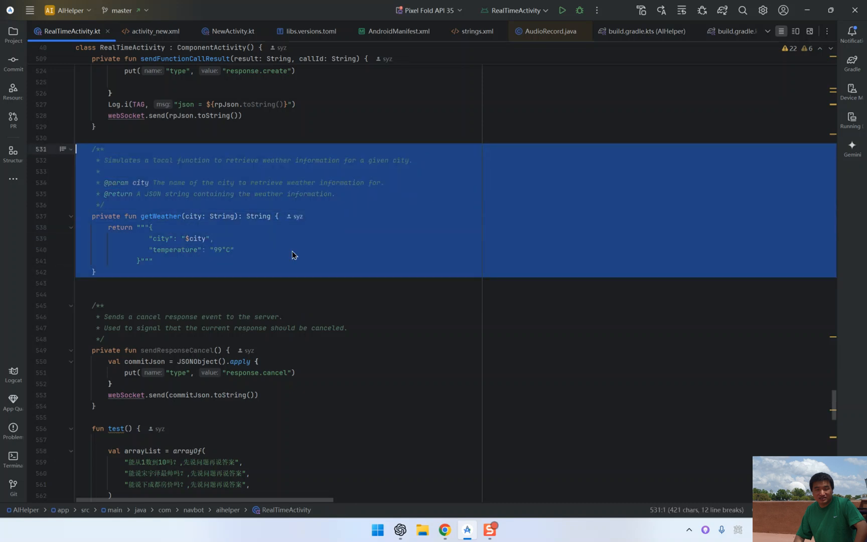
pyautogui.click(360, 294)
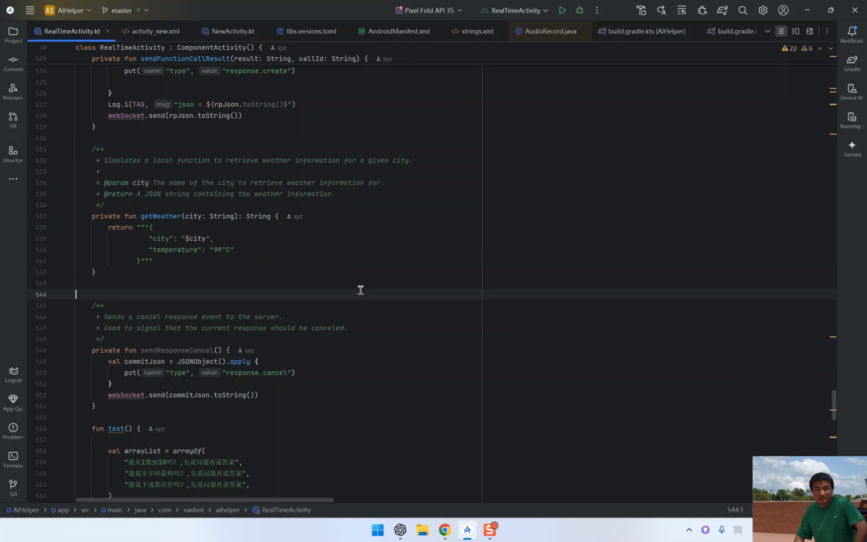
pyautogui.moveTo(145, 280)
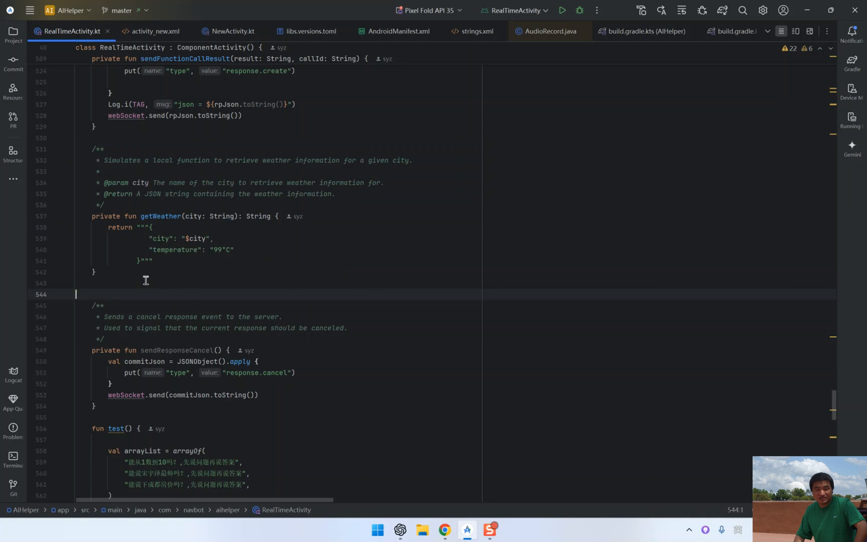
pyautogui.click(205, 182)
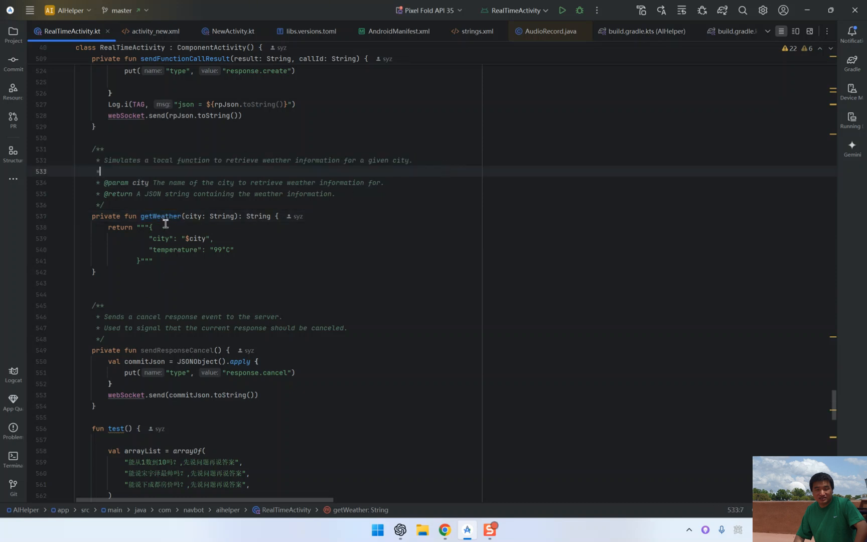
pyautogui.moveTo(291, 294)
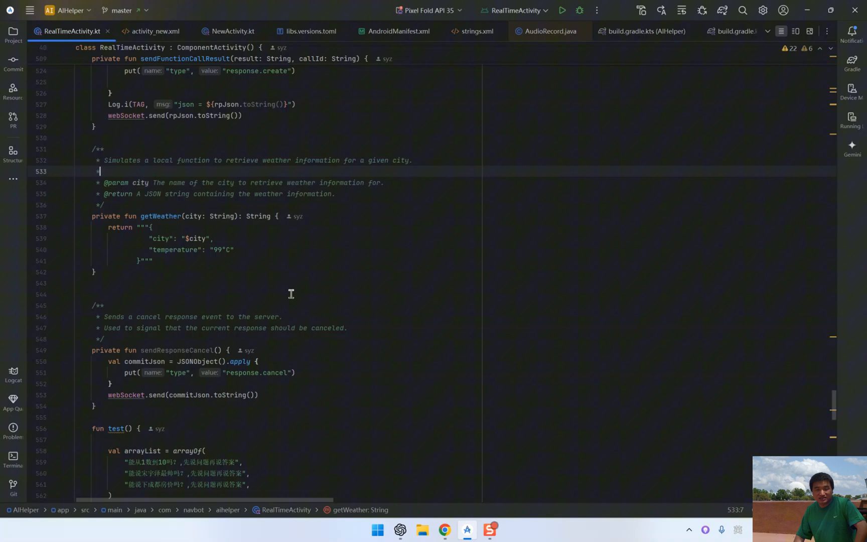
pyautogui.scroll(3)
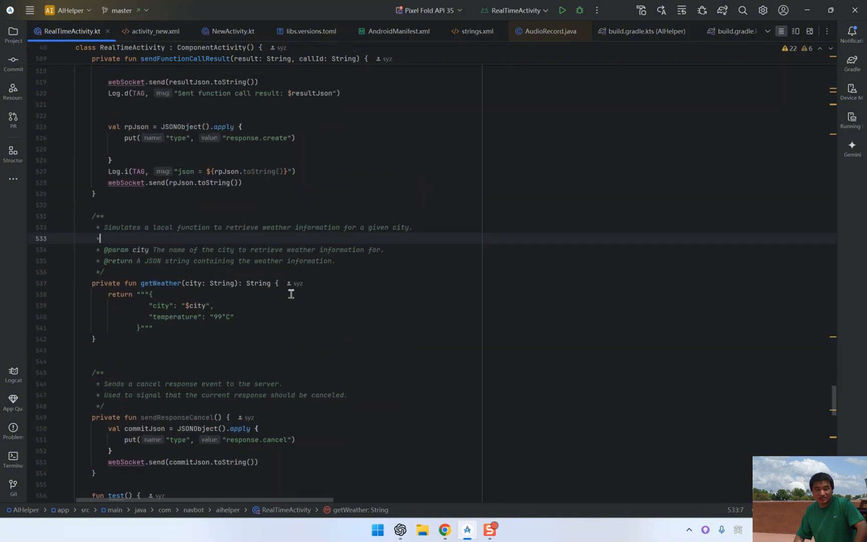
pyautogui.moveTo(344, 319)
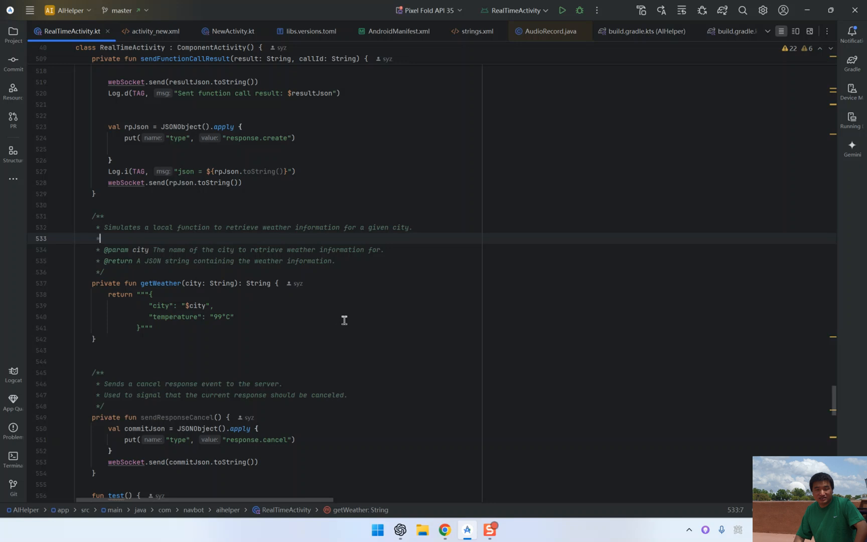
pyautogui.moveTo(208, 289)
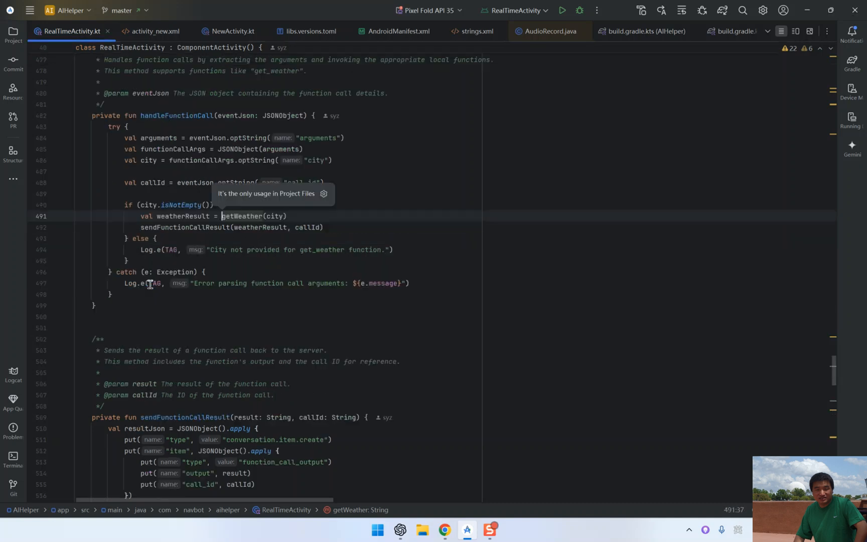
pyautogui.scroll(-3)
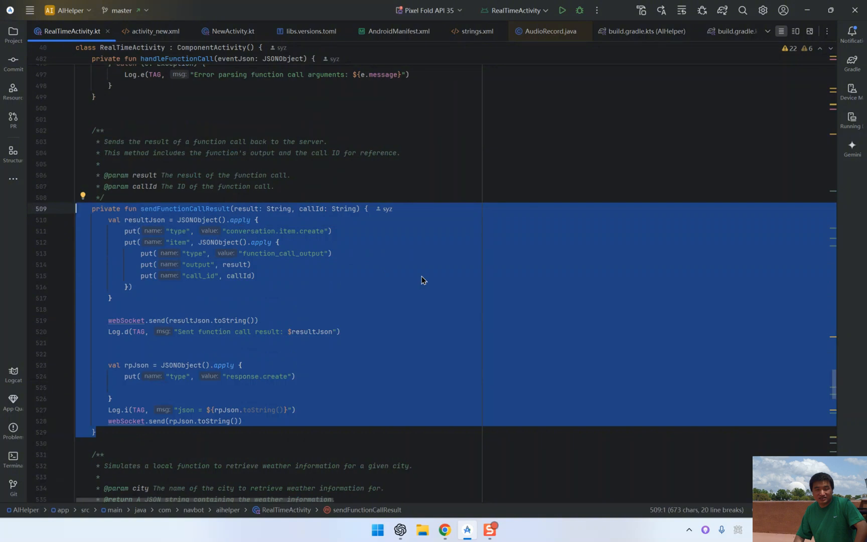
pyautogui.click(229, 275)
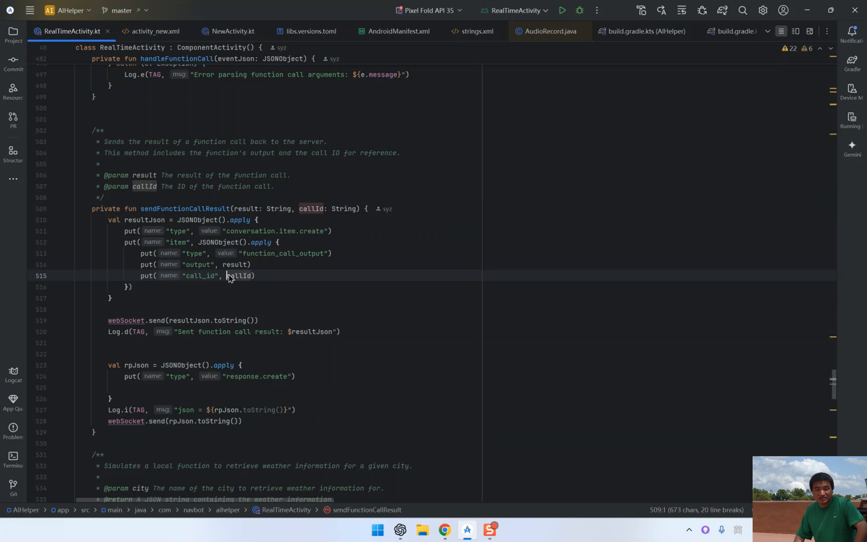
pyautogui.click(277, 275)
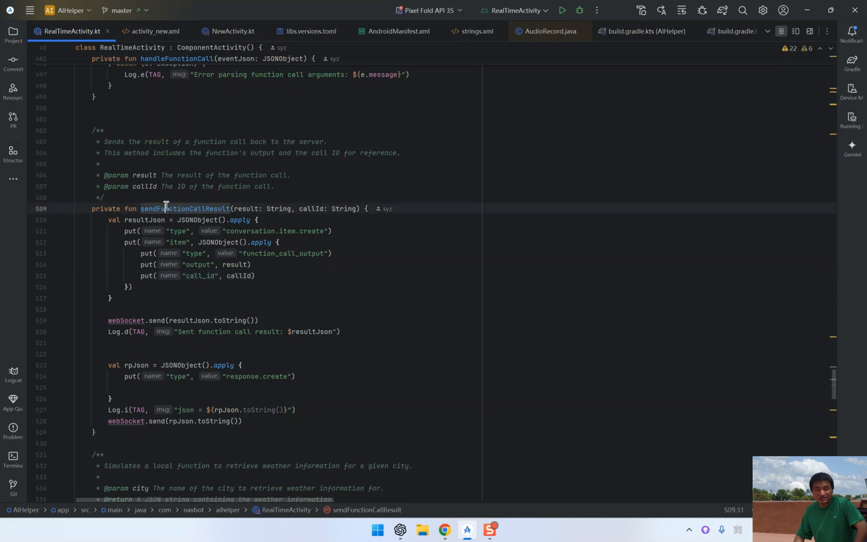
pyautogui.scroll(3)
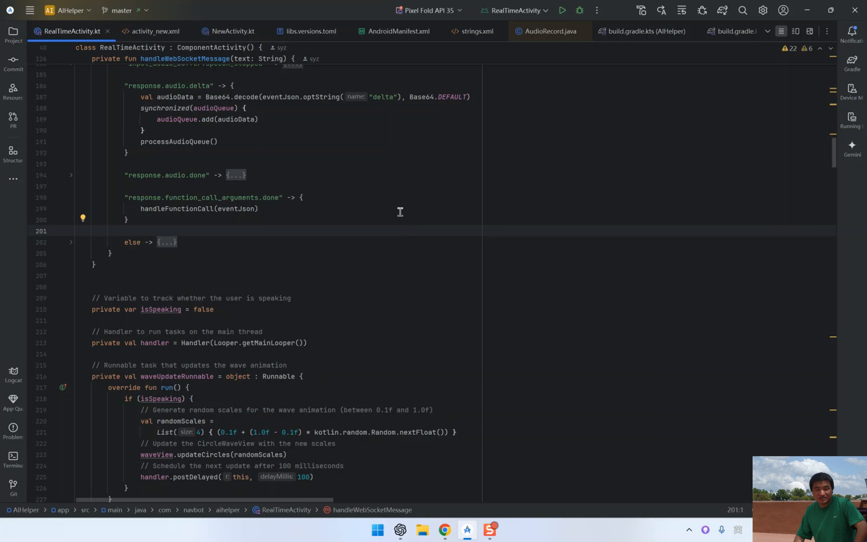
pyautogui.scroll(3)
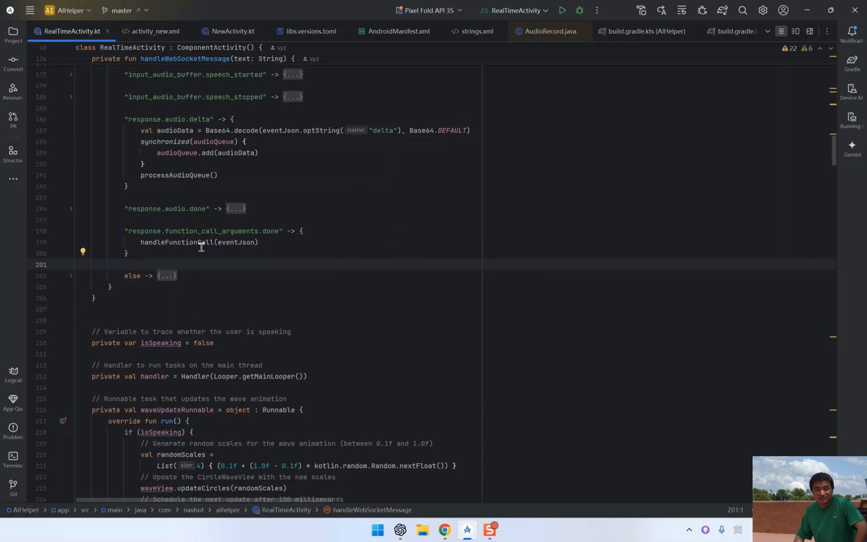
pyautogui.scroll(3)
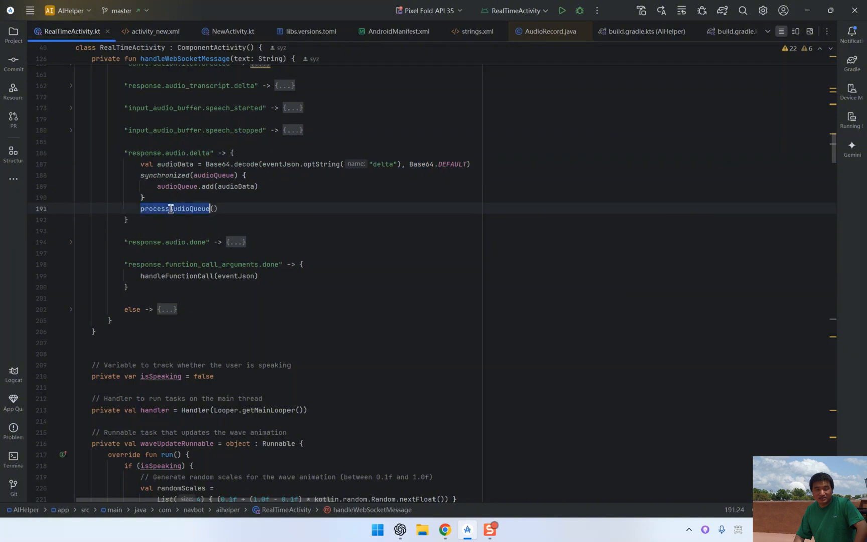
pyautogui.click(219, 209)
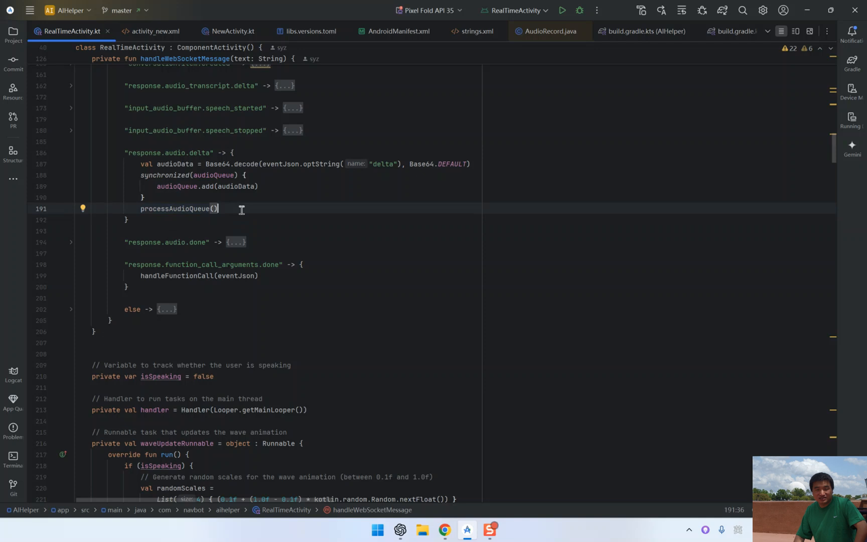
pyautogui.moveTo(168, 209)
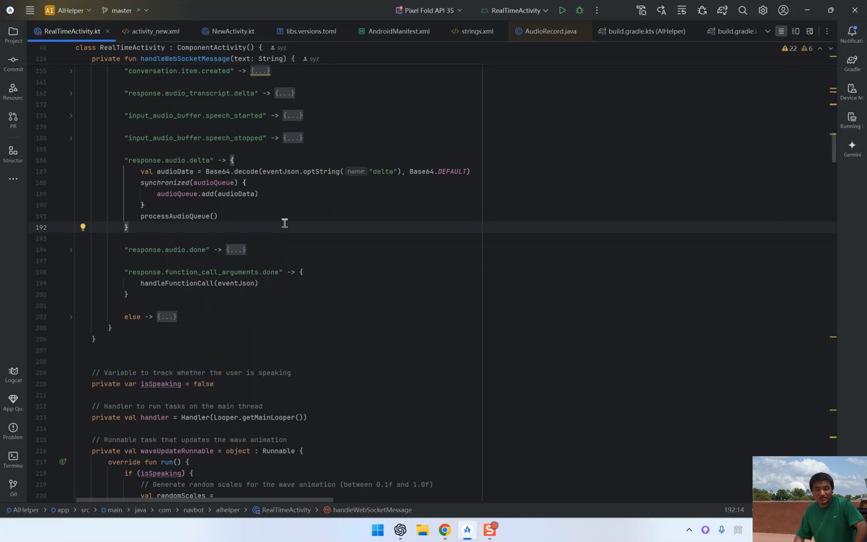
pyautogui.moveTo(459, 471)
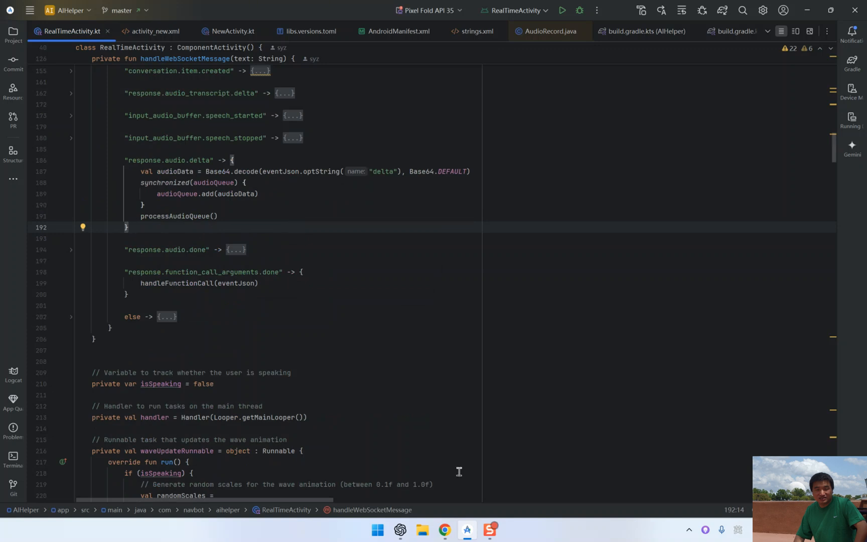
# - Switch to Chrome and scroll the Function calling guide up to its introduction and example use cases
pyautogui.click(445, 528)
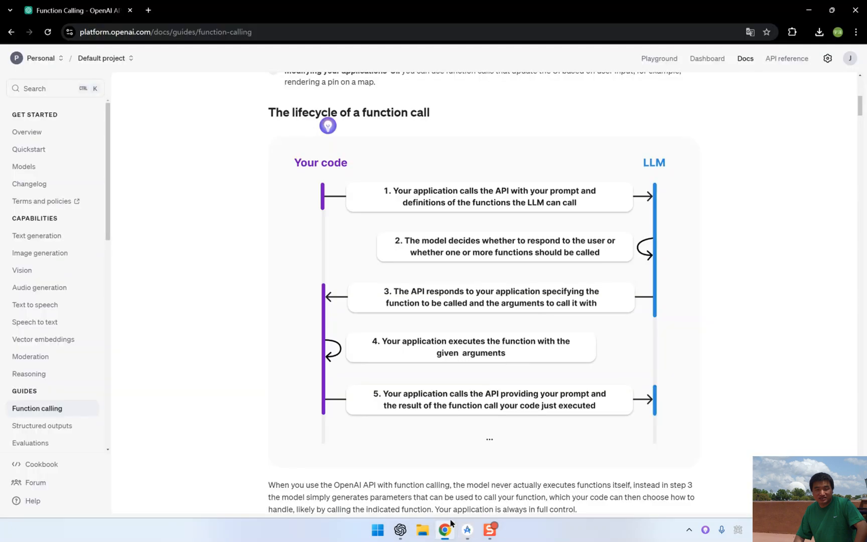
pyautogui.scroll(3)
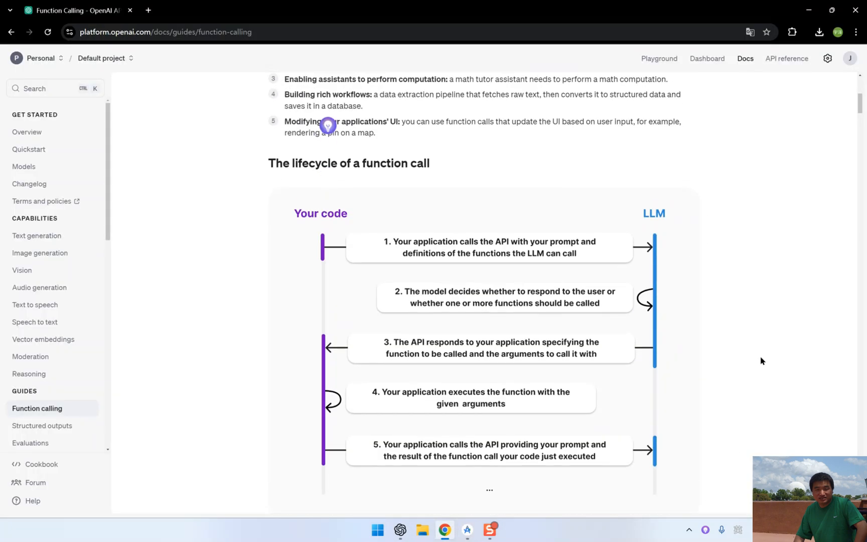
pyautogui.scroll(3)
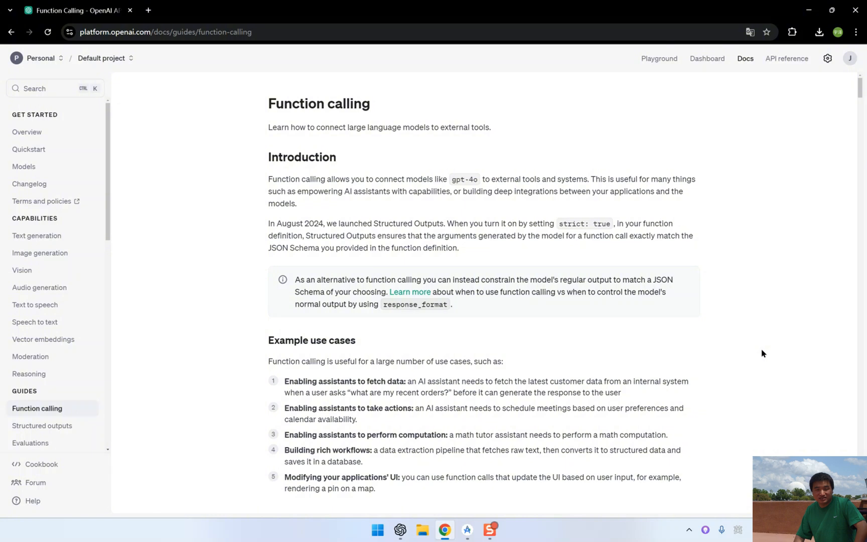
pyautogui.moveTo(805, 446)
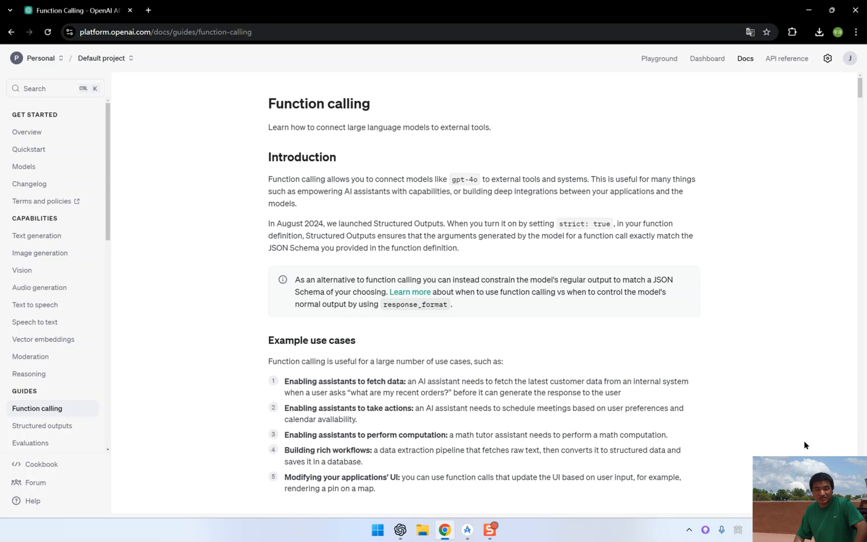